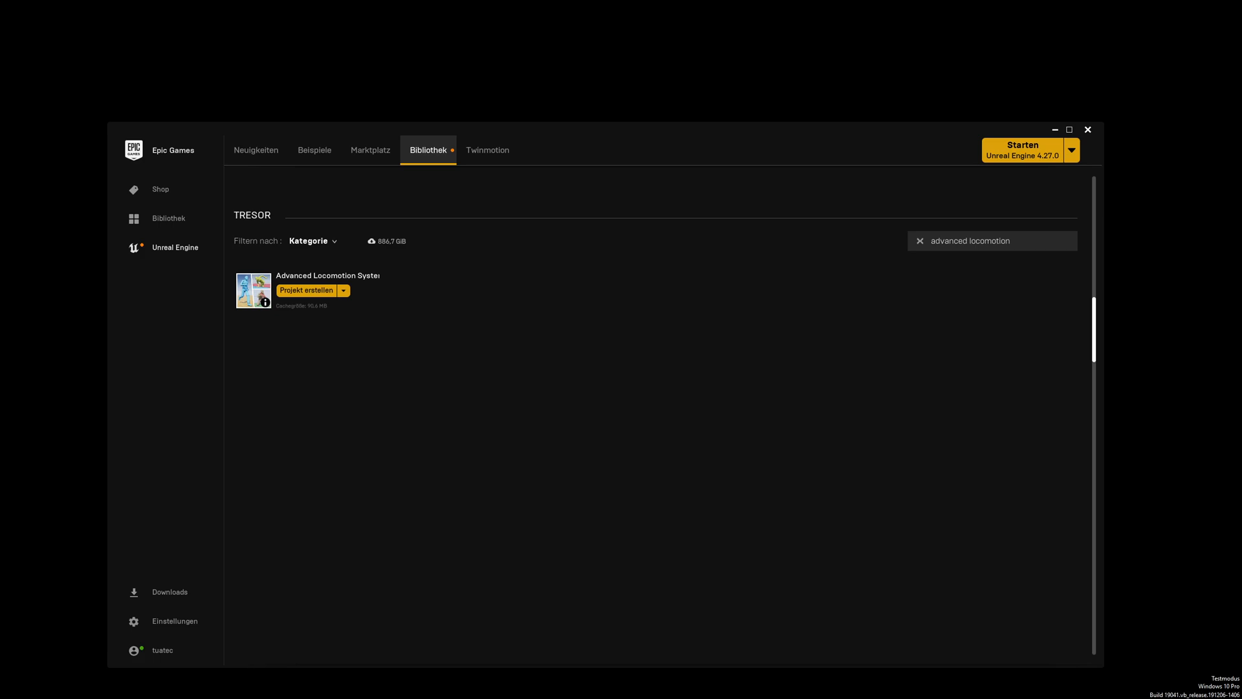
- Start a new project from the Advanced Locomotion System vault asset
click(306, 290)
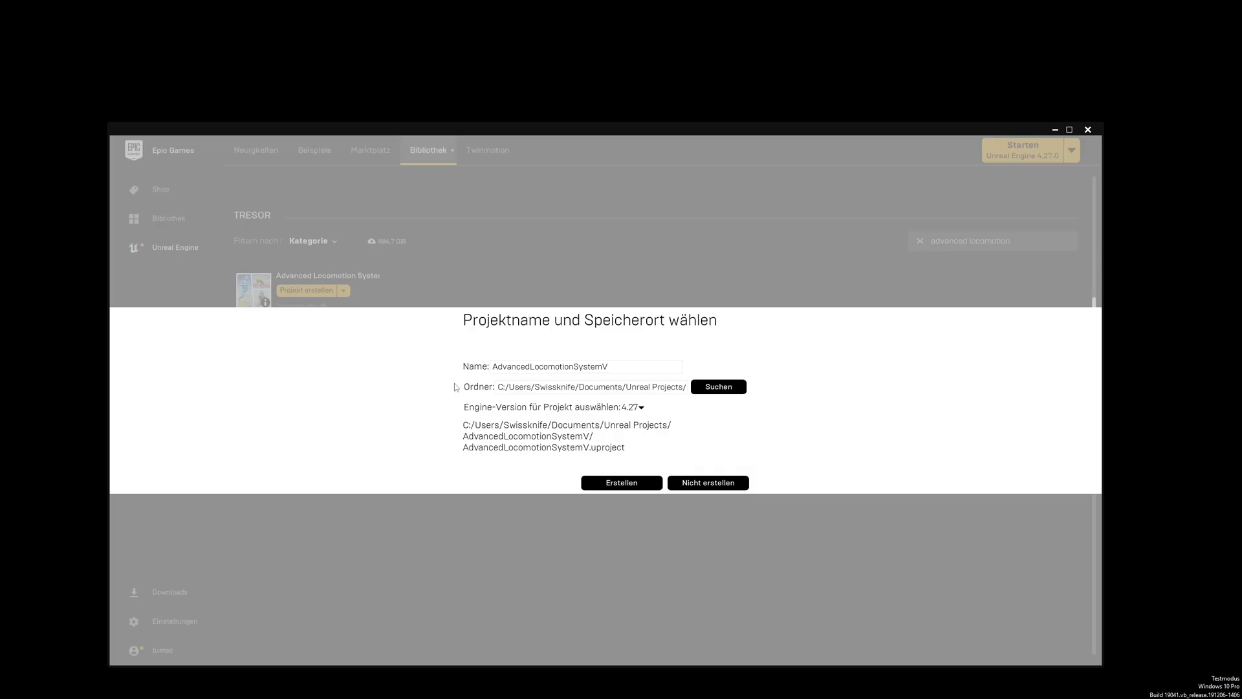
- Set the project's save folder to X:\tutorials
click(717, 385)
text(x:\)
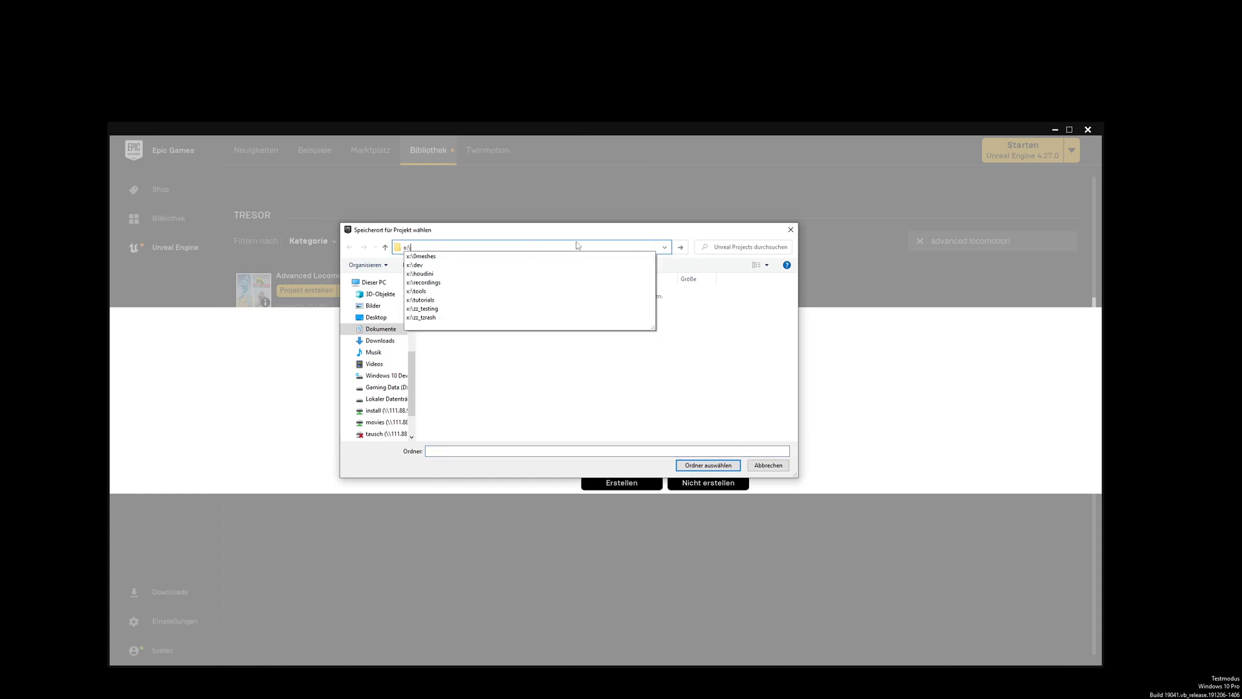
mouse_move(515, 246)
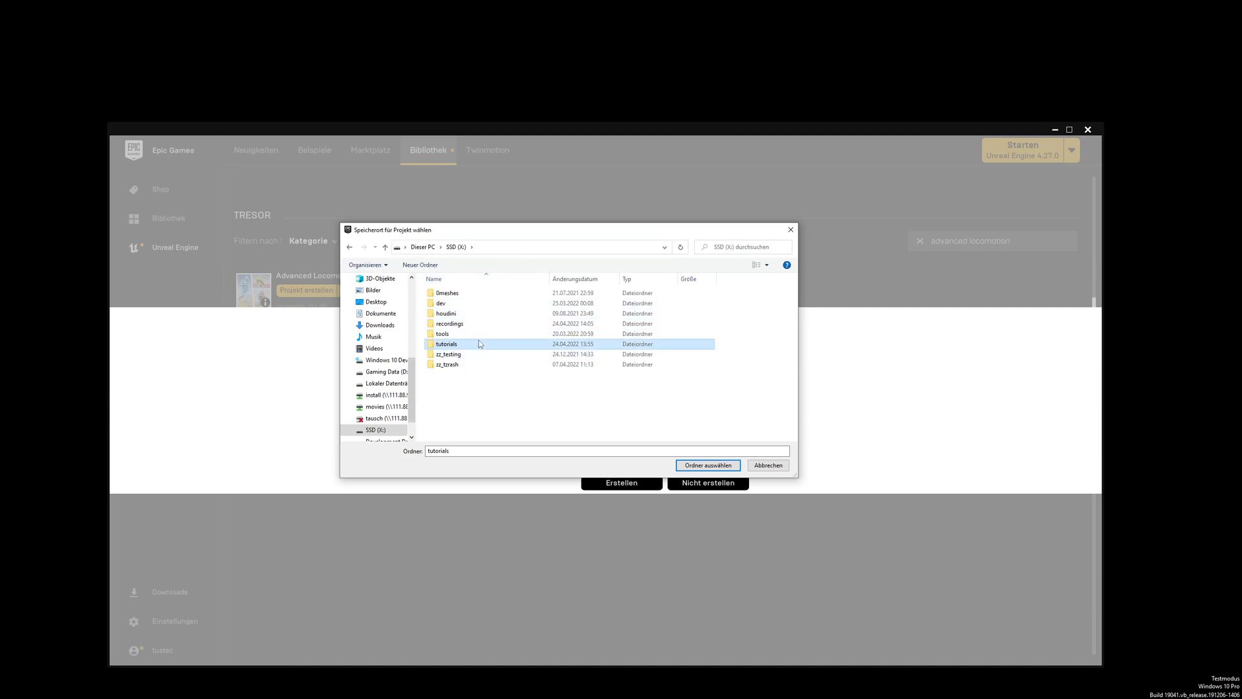
click(705, 466)
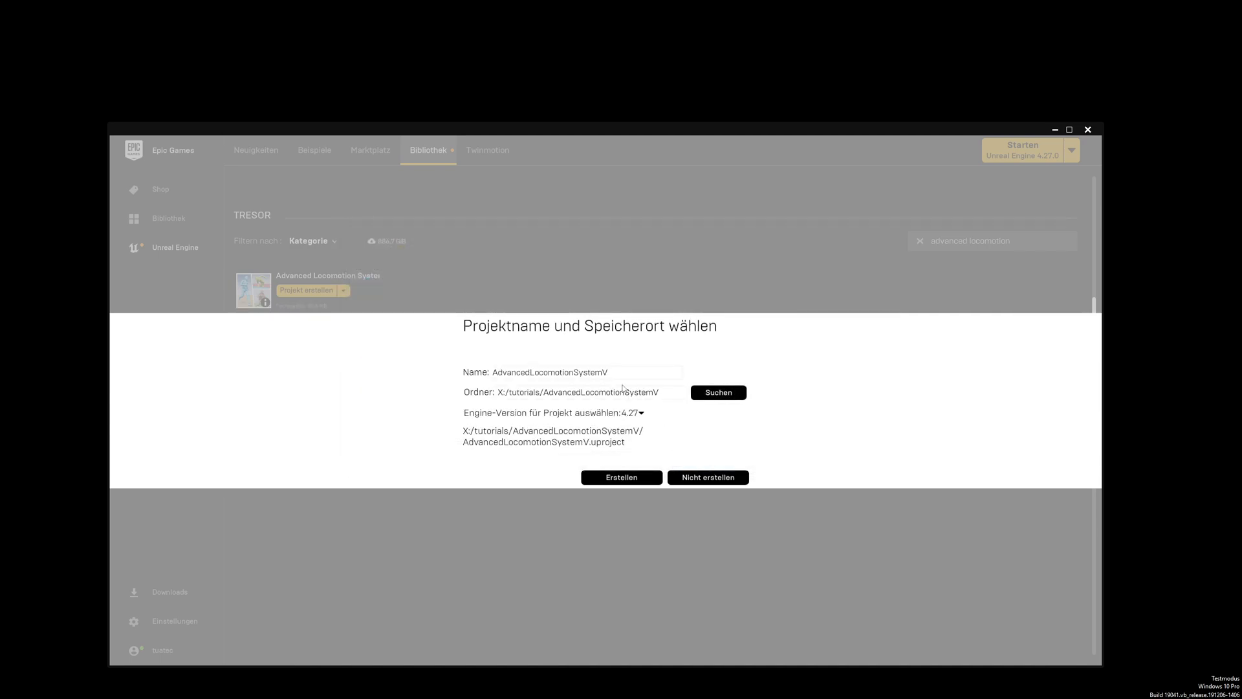
- Rename the project to 'ALSSecrects' and select engine version 5.0
triple_click(570, 372)
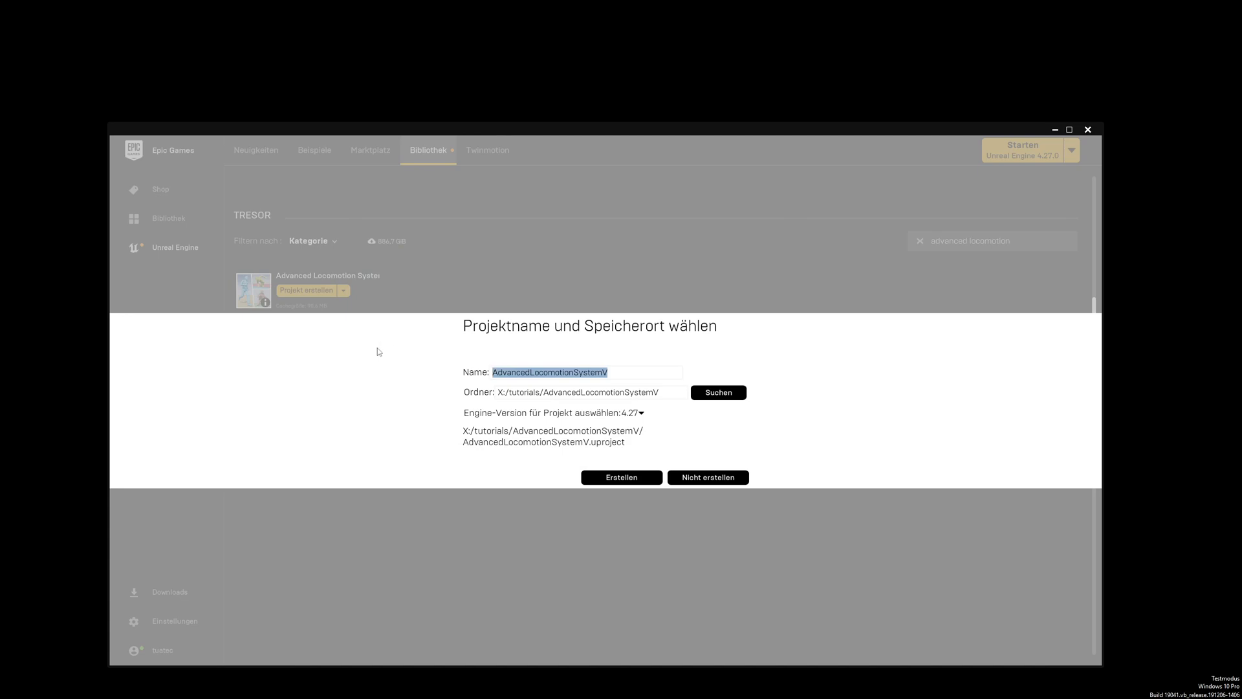
text(ALSS)
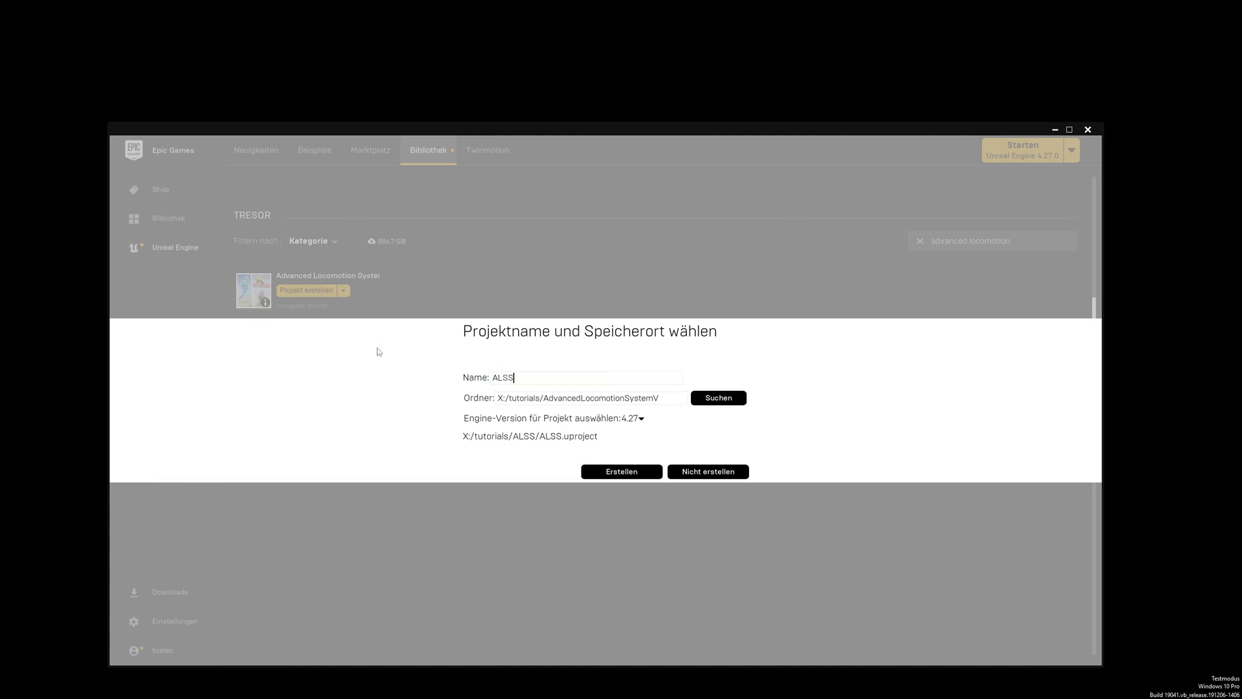
text(ecrects)
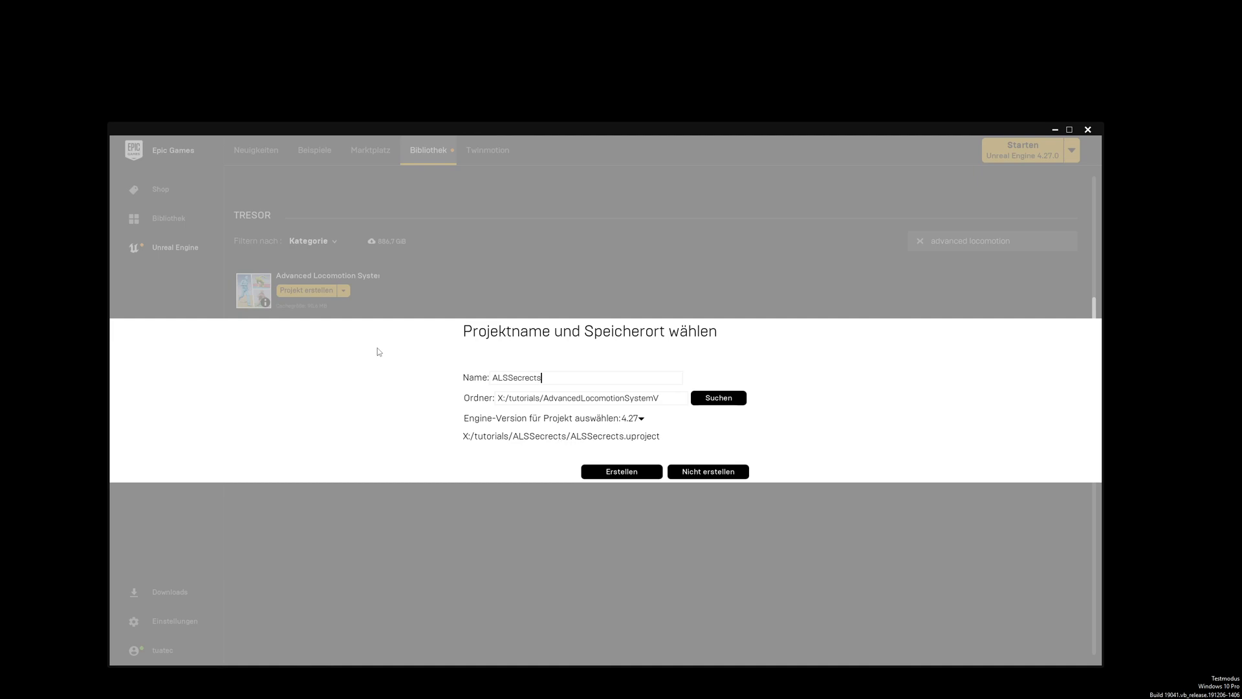
click(640, 417)
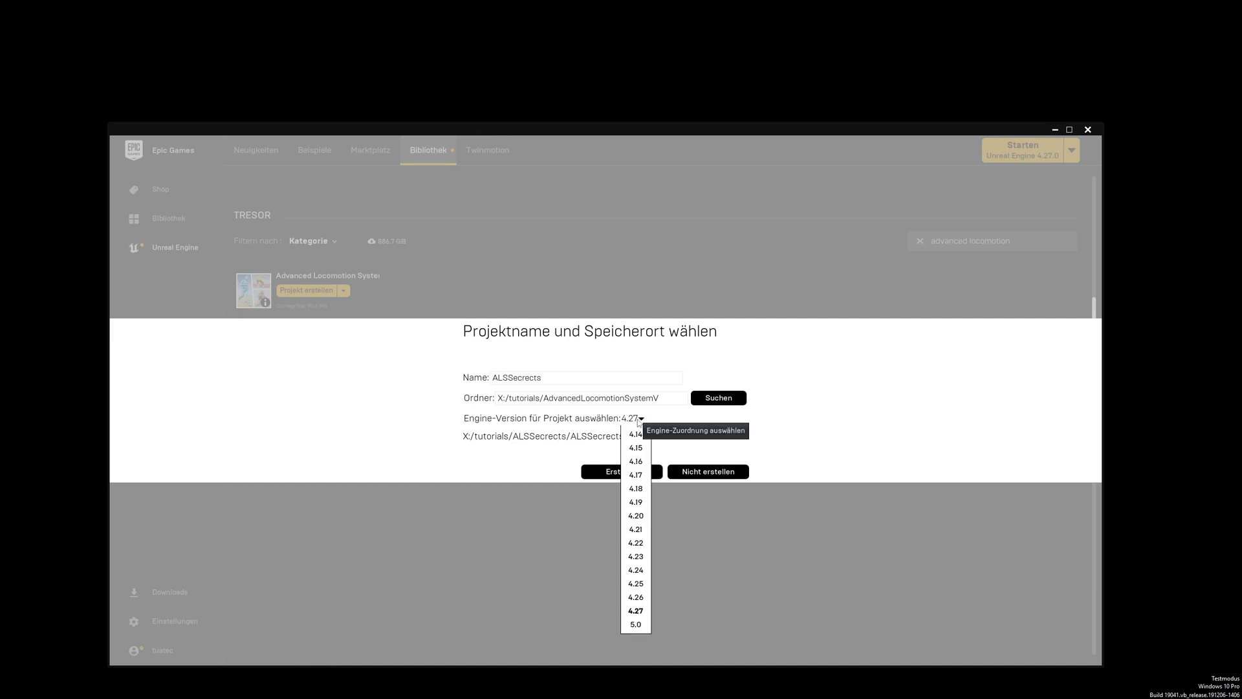
click(635, 624)
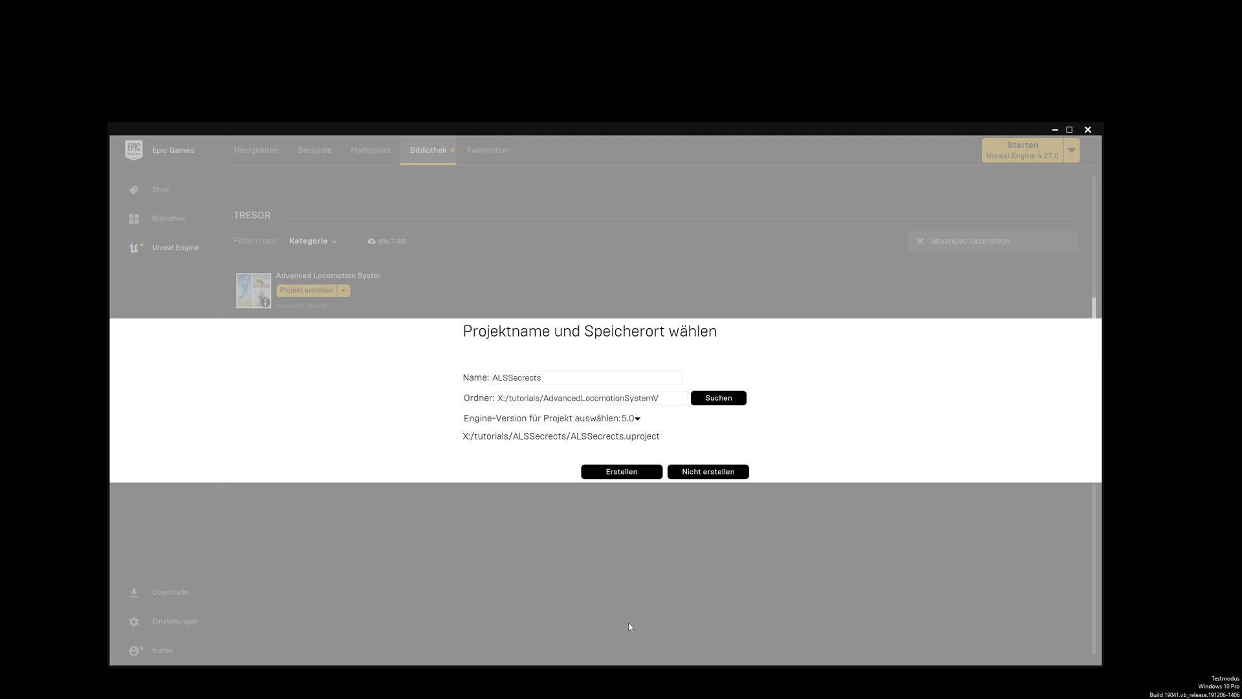
mouse_move(633, 497)
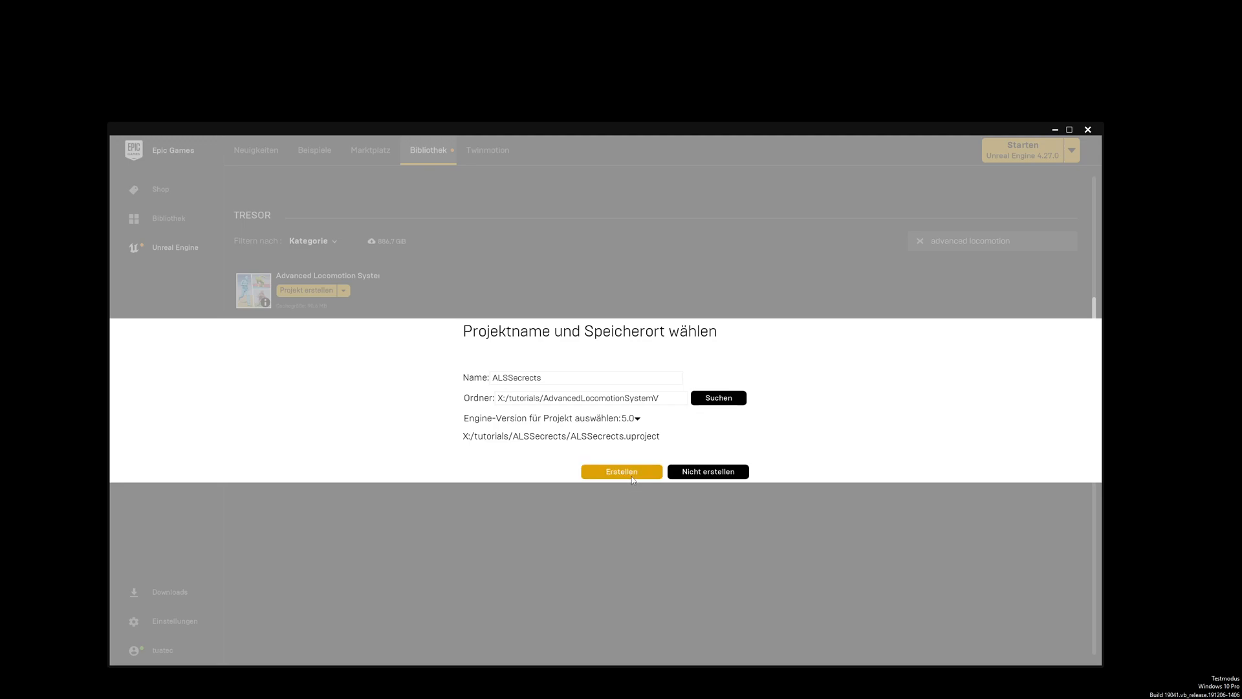
- Create the ALSSecrects project with the chosen settings
click(621, 472)
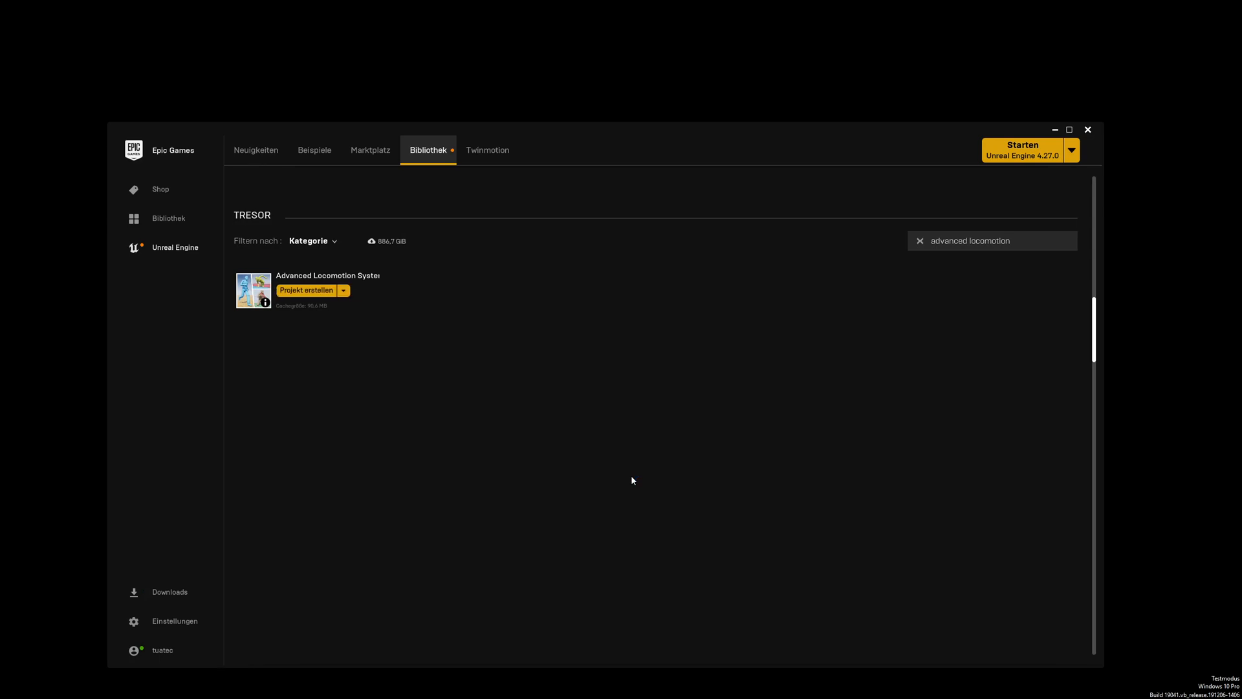
mouse_move(1048, 134)
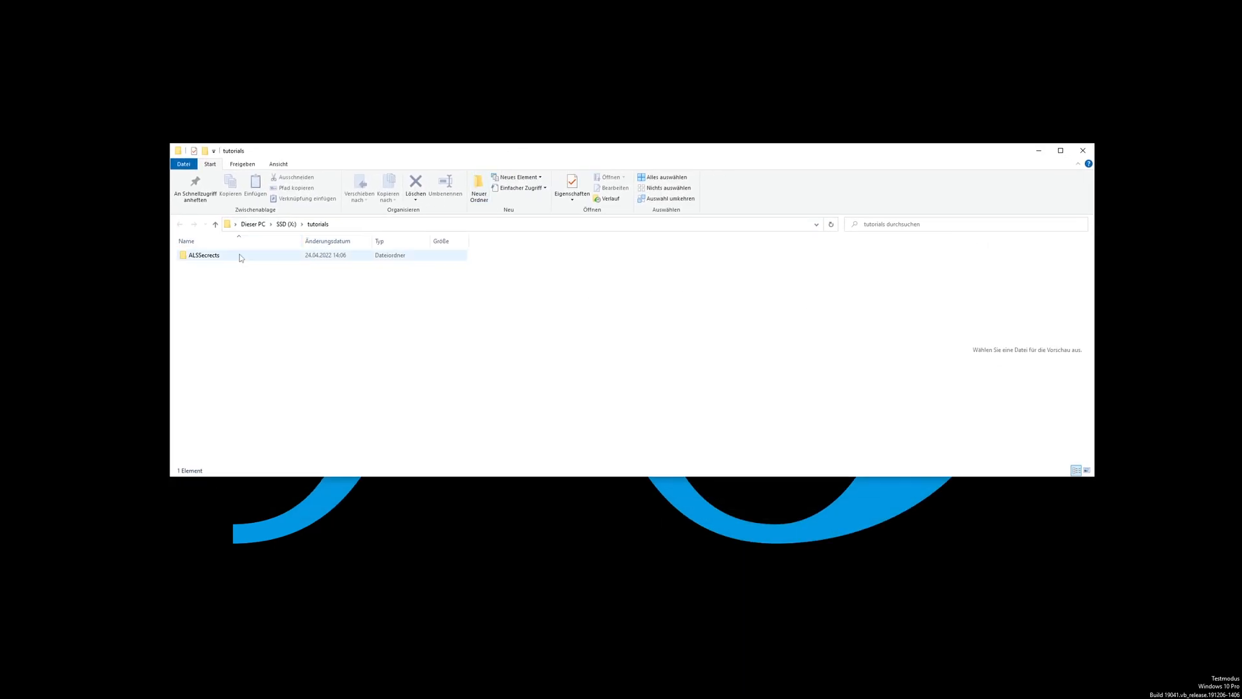
- Open the ALSSecrects folder in X:\tutorials
double_click(204, 254)
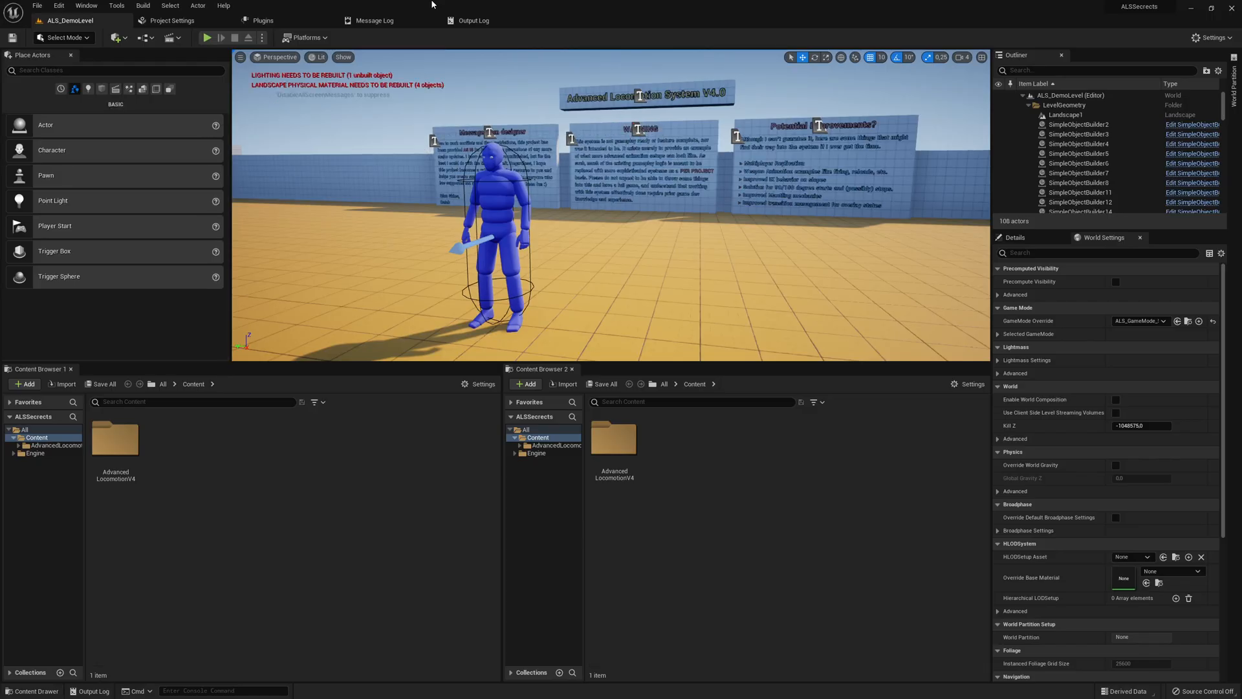
- Play the ALS demo level from the editor toolbar
click(207, 37)
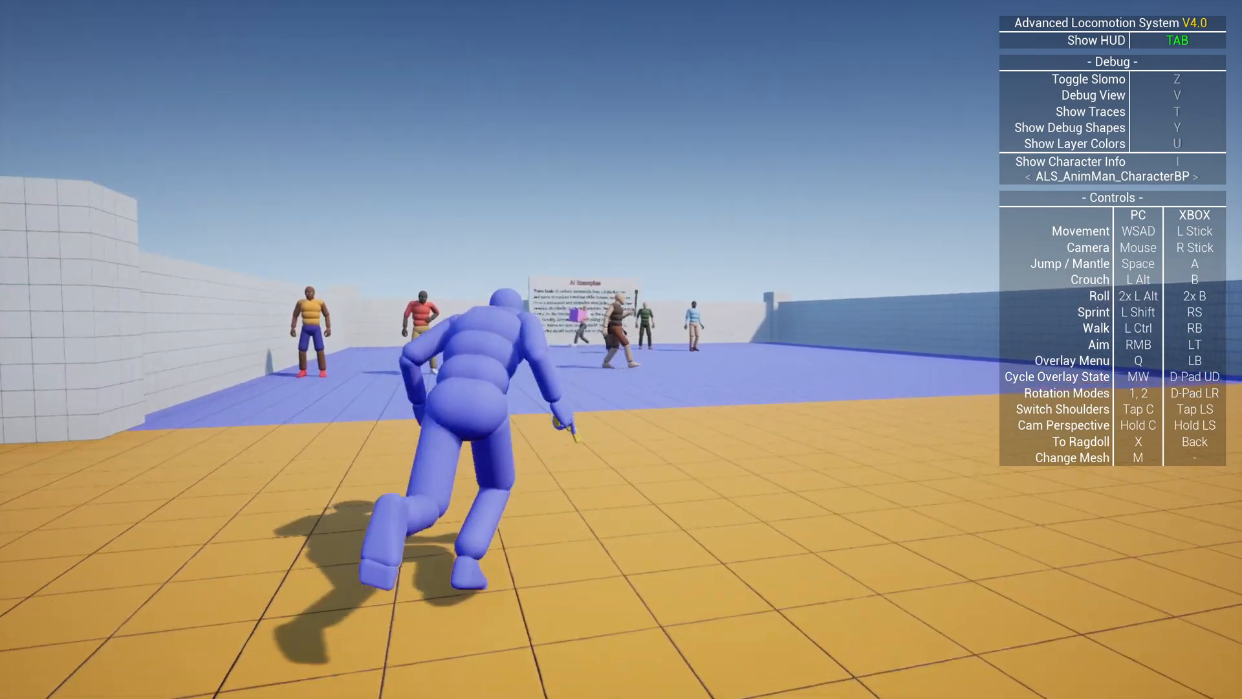
- Hide the controls HUD, then stop play mode and return to the editor
key(Tab)
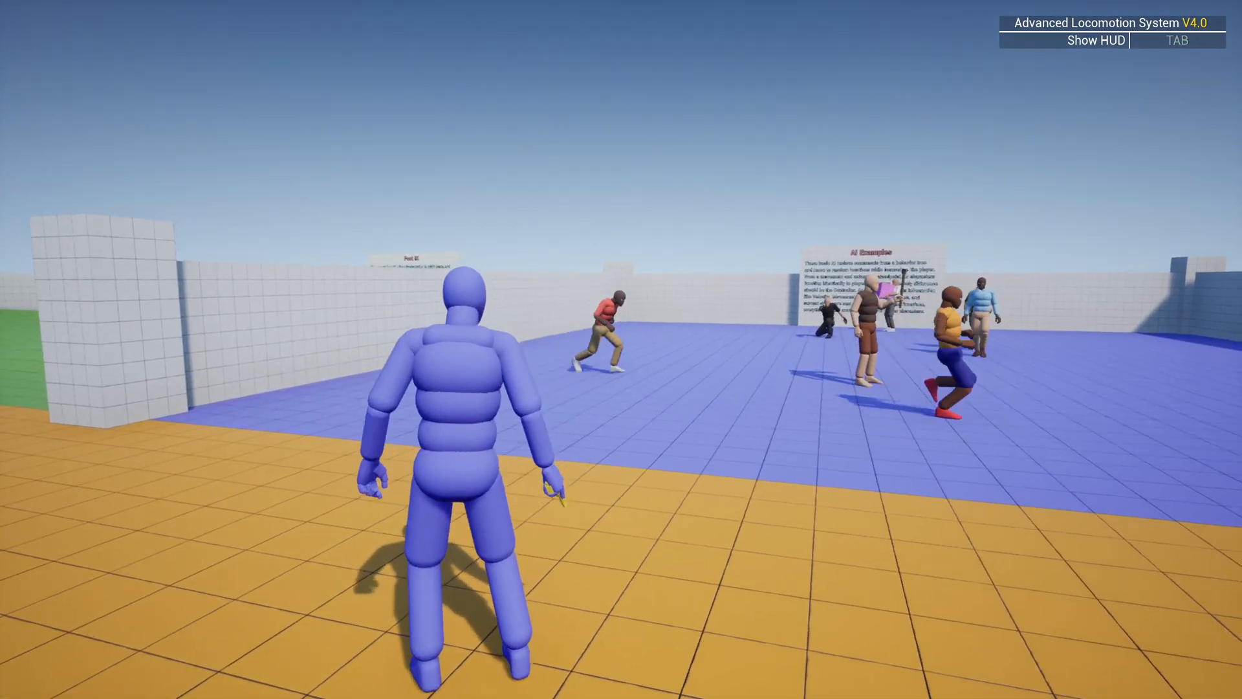
key(Escape)
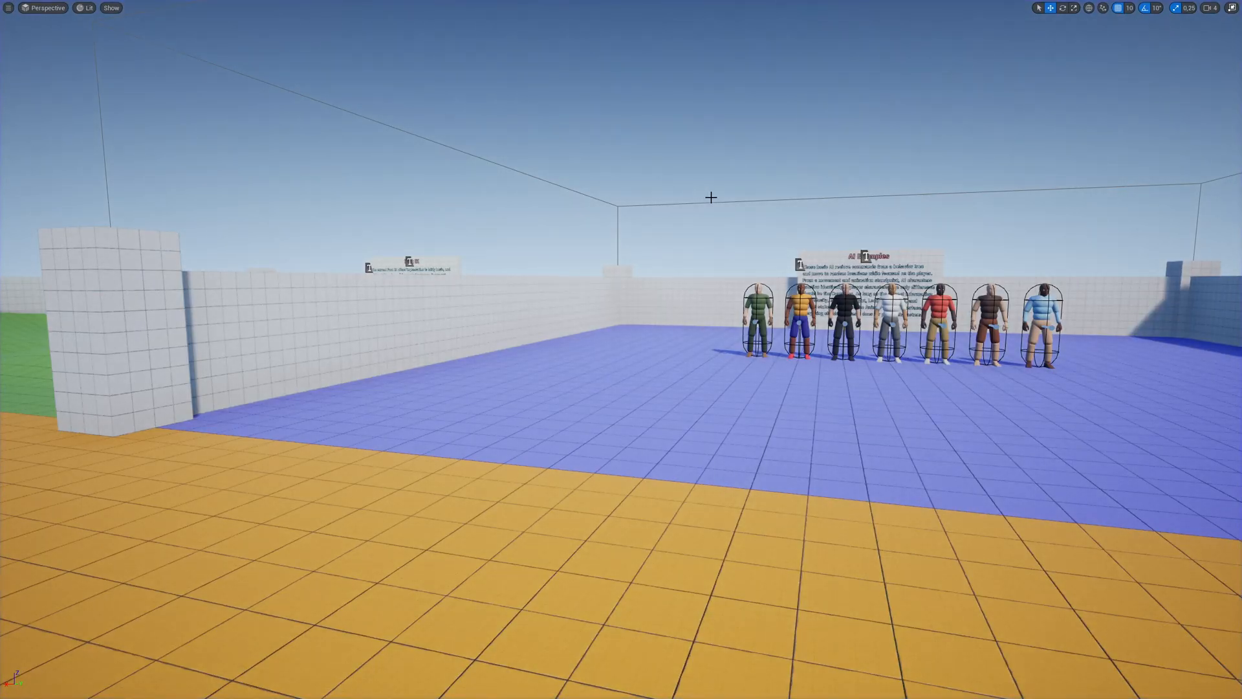